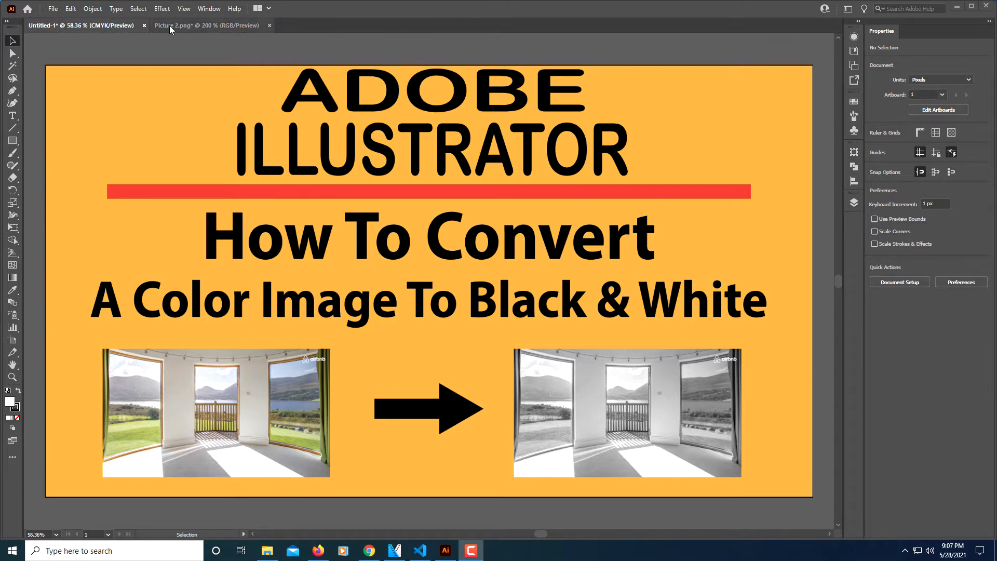
- Switch to the Picture 2.png document and move the photo up to fill the artboard
left_click(205, 24)
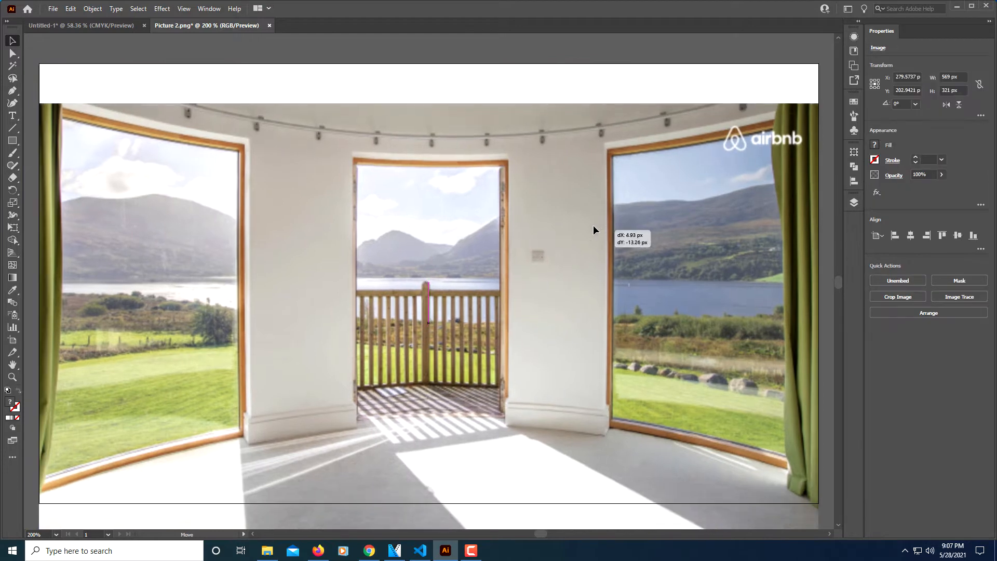
left_click_drag(595, 238, 595, 210)
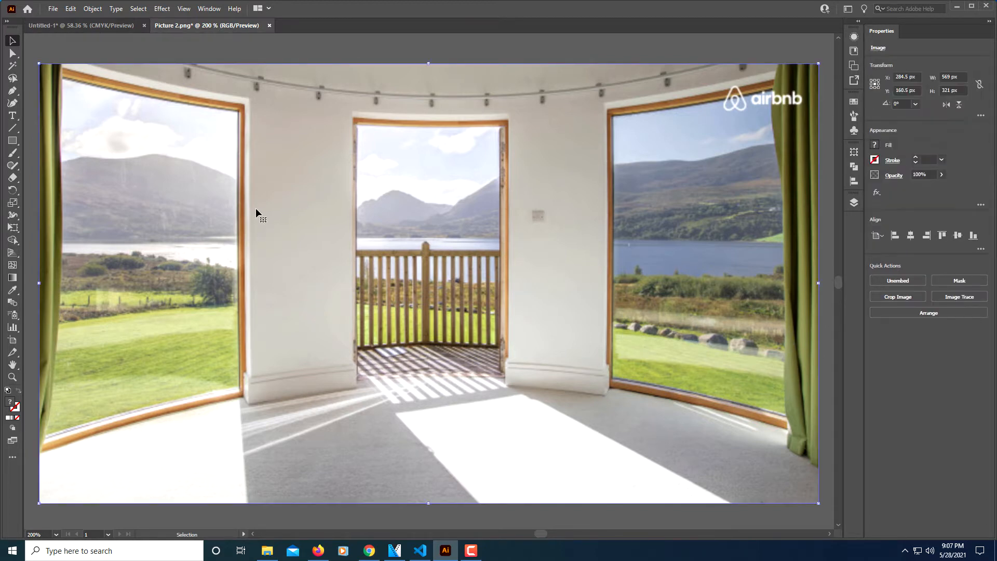
mouse_move(35, 63)
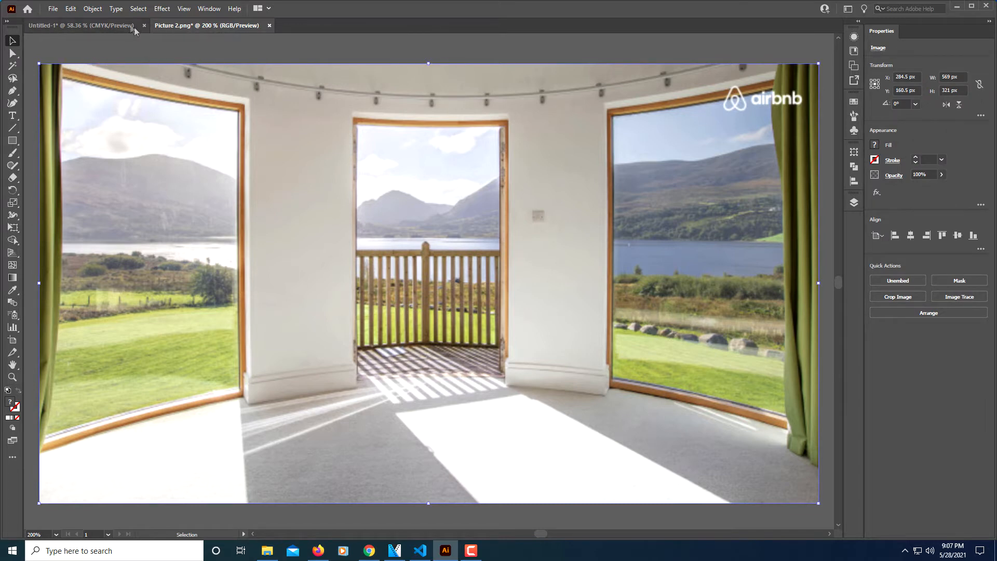
- Convert the colour interior photo to grayscale via Edit Colors
left_click(70, 9)
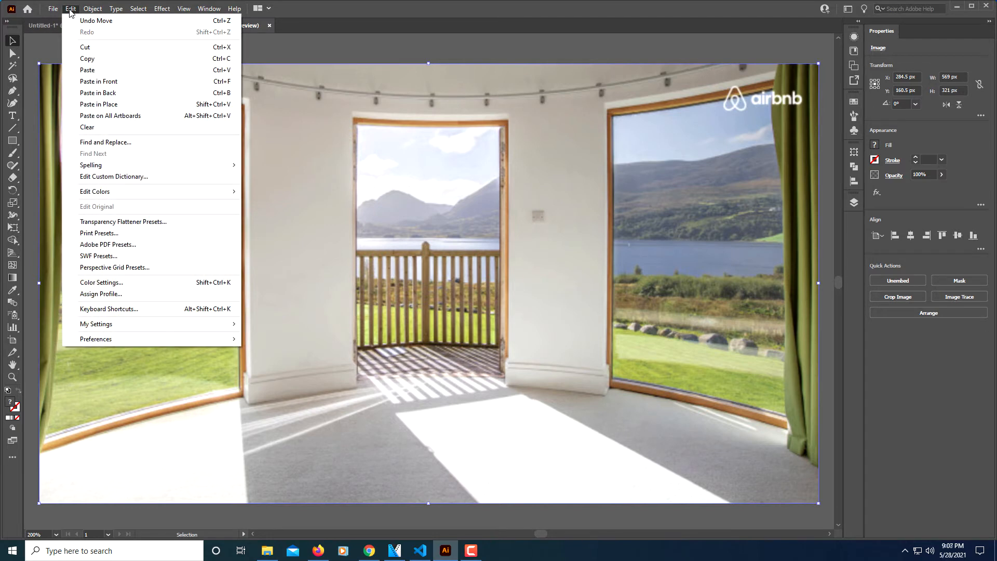
mouse_move(118, 157)
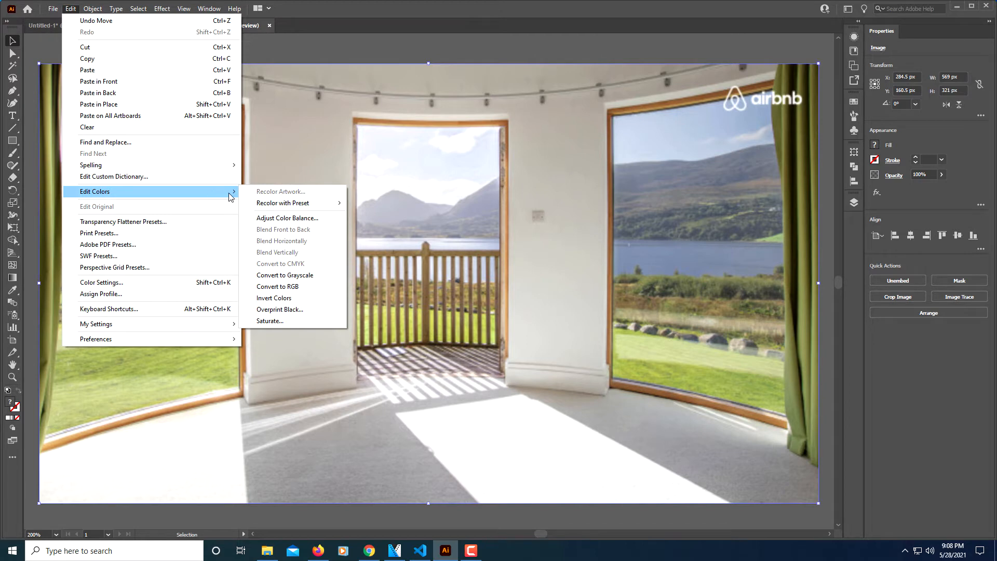
mouse_move(291, 274)
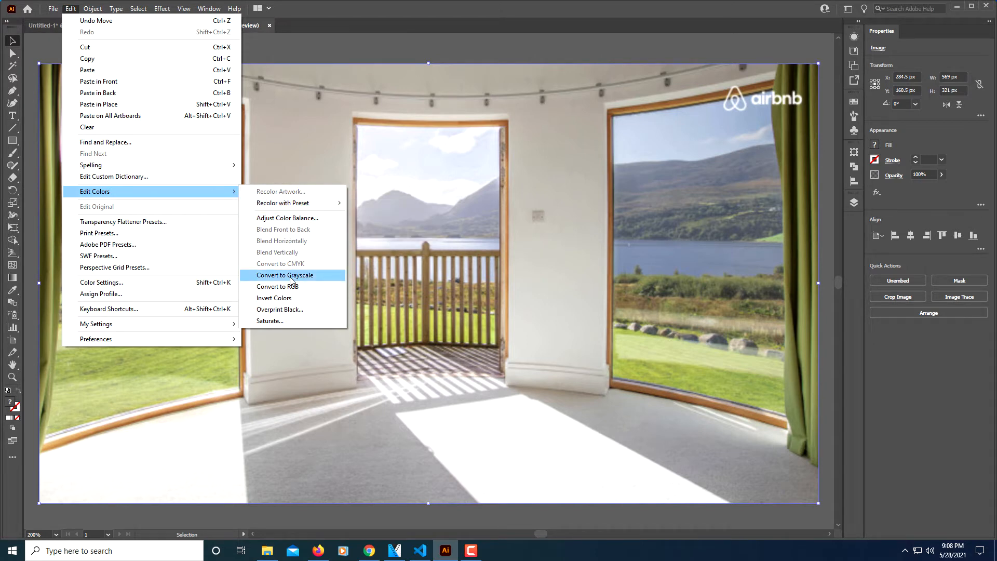
left_click(285, 275)
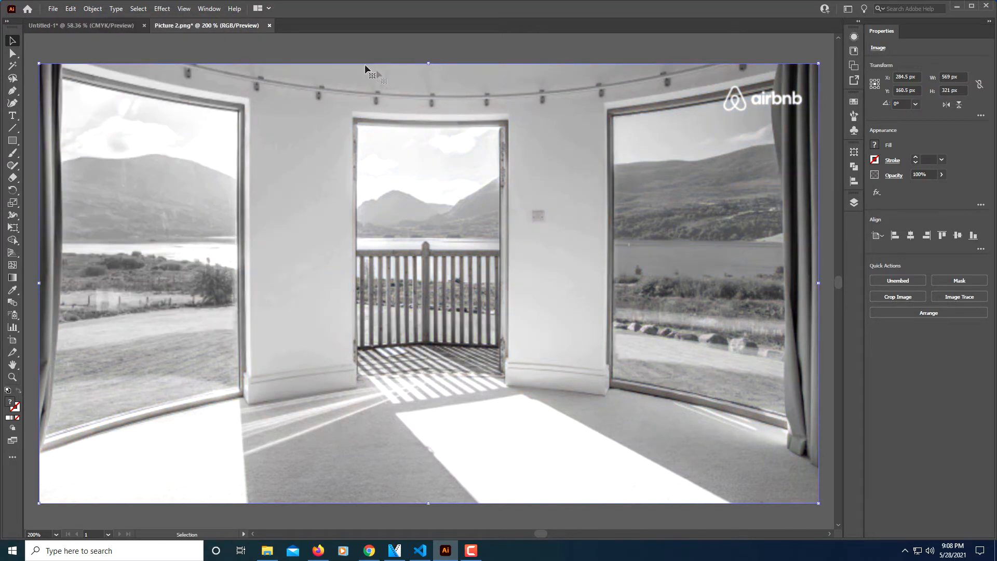
mouse_move(70, 42)
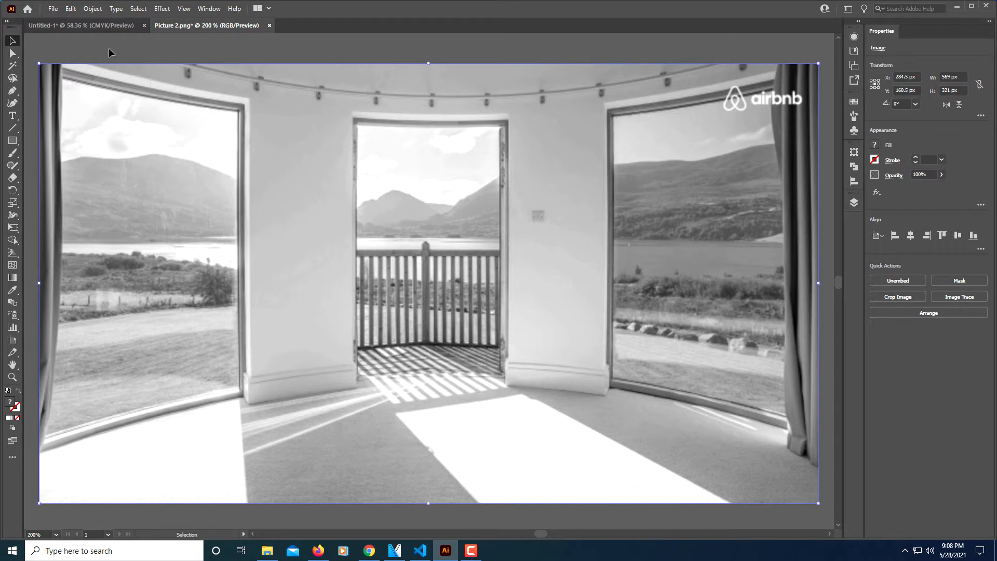
mouse_move(71, 8)
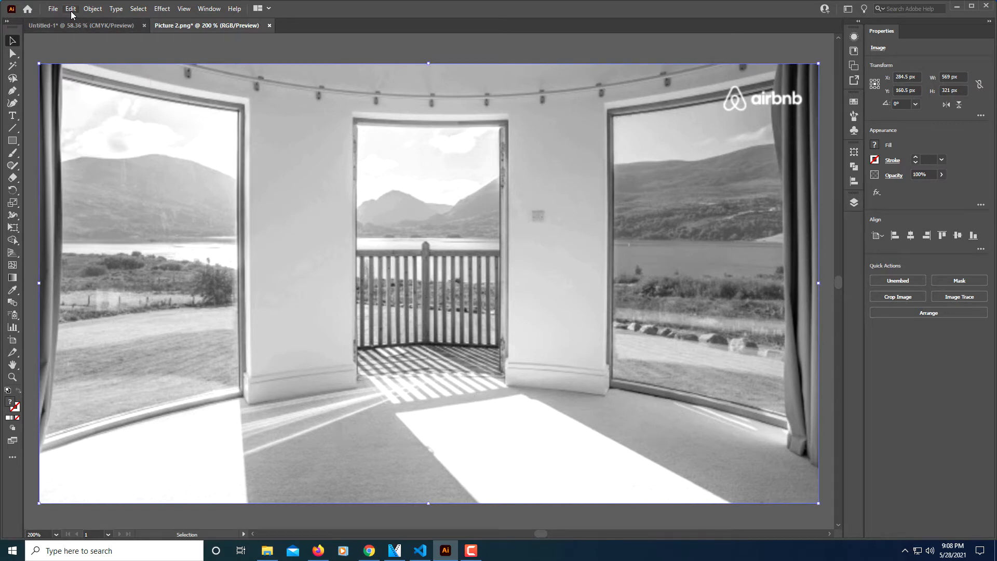
- Open the Adjust Colors dialog from Edit Colors > Adjust Color Balance
left_click(70, 9)
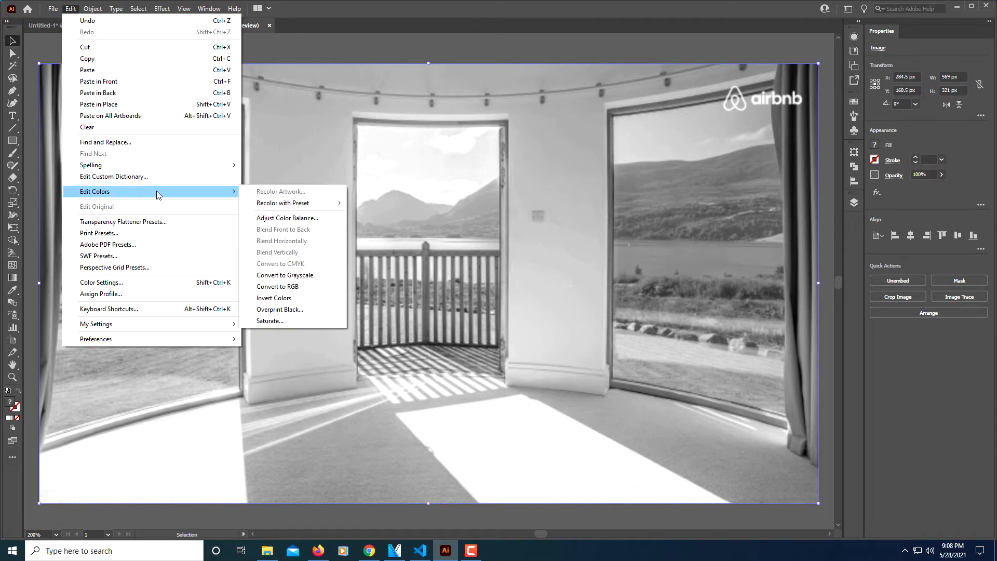
mouse_move(287, 218)
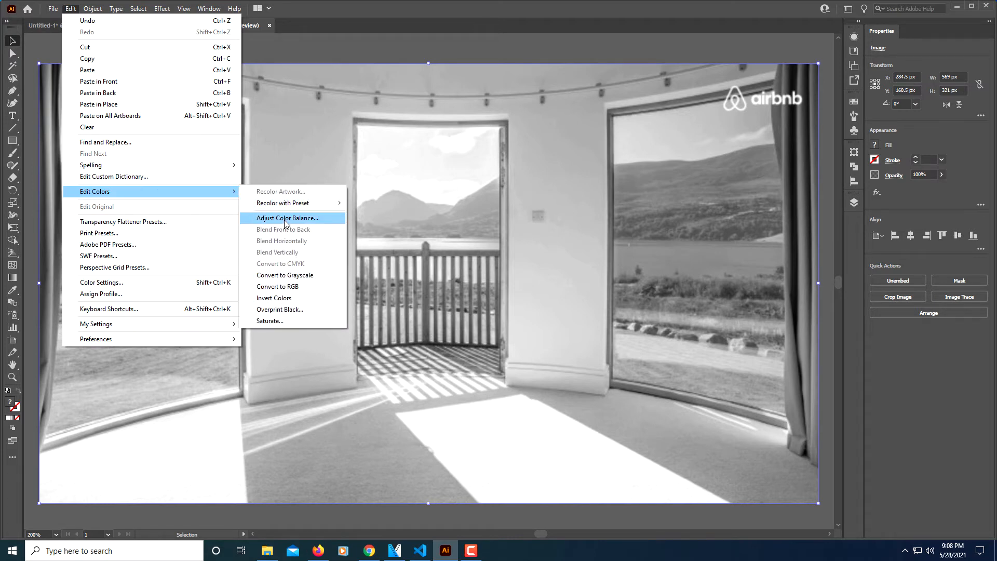
left_click(289, 217)
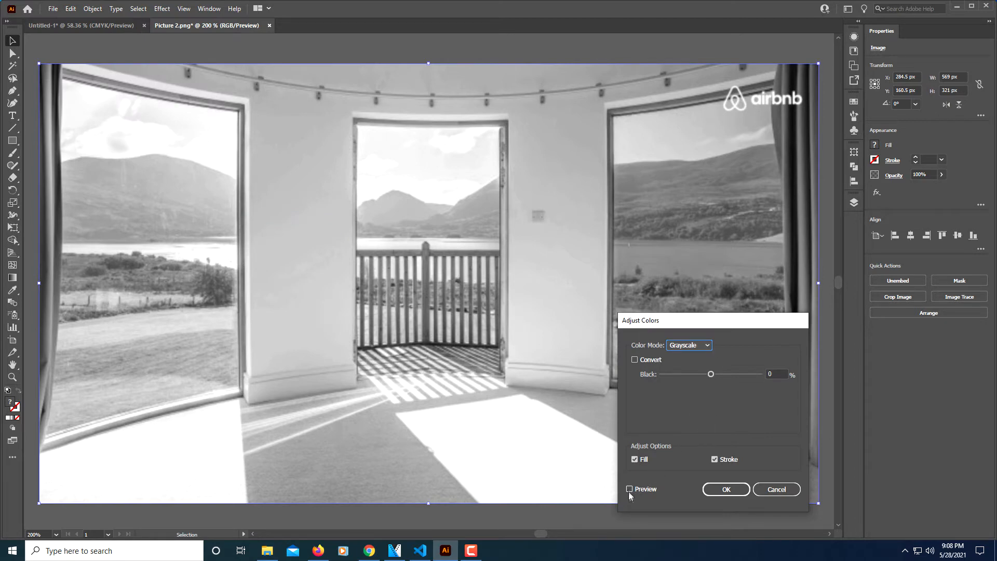
- With Preview on, set the Black slider to about 33% and apply
left_click(629, 489)
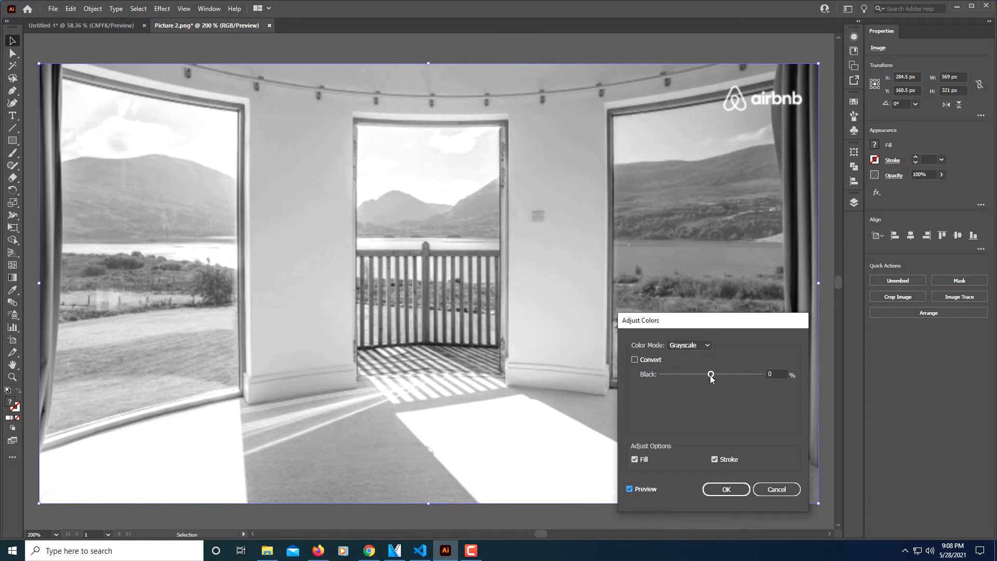
left_click_drag(711, 374, 717, 374)
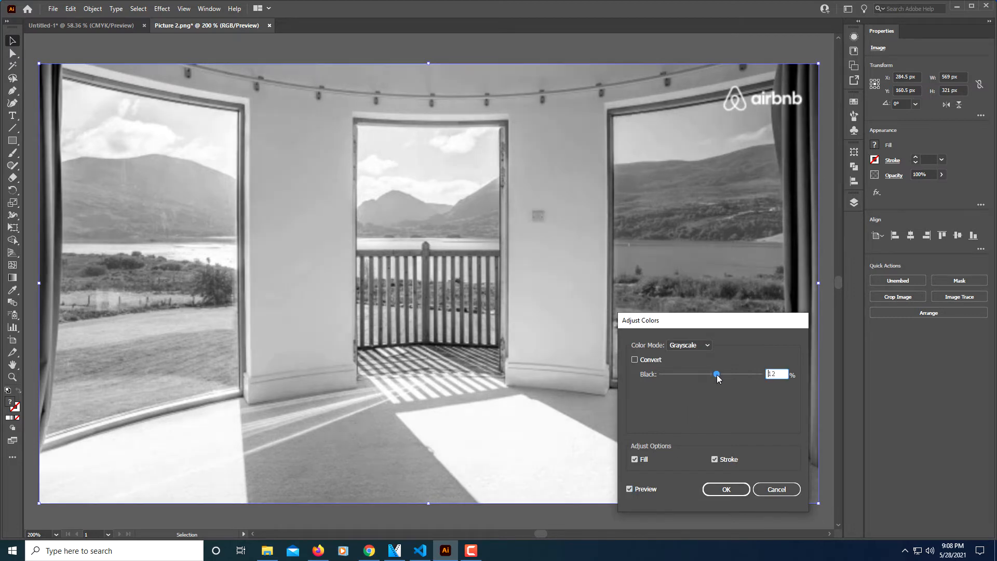
left_click_drag(716, 374, 720, 374)
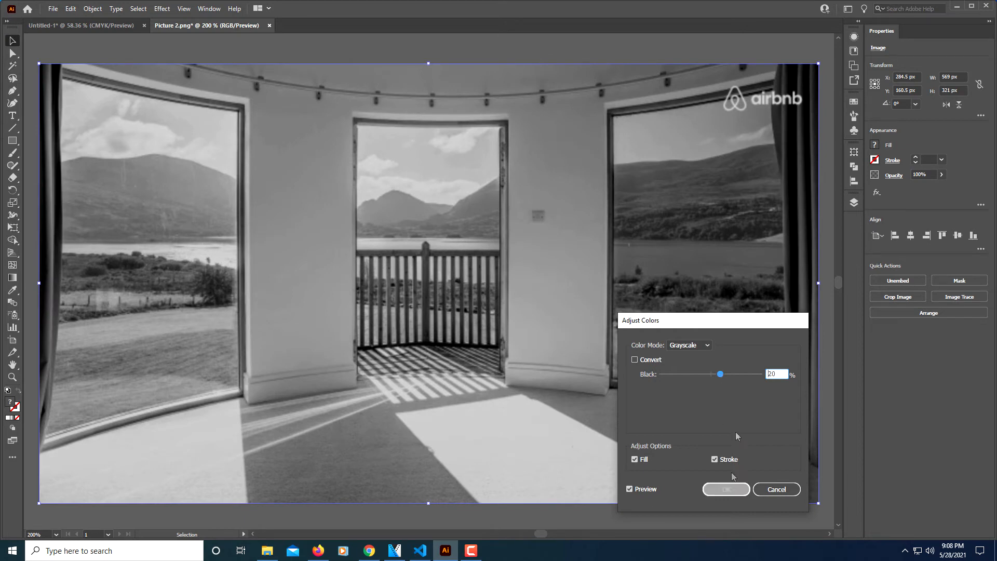
left_click_drag(719, 374, 685, 374)
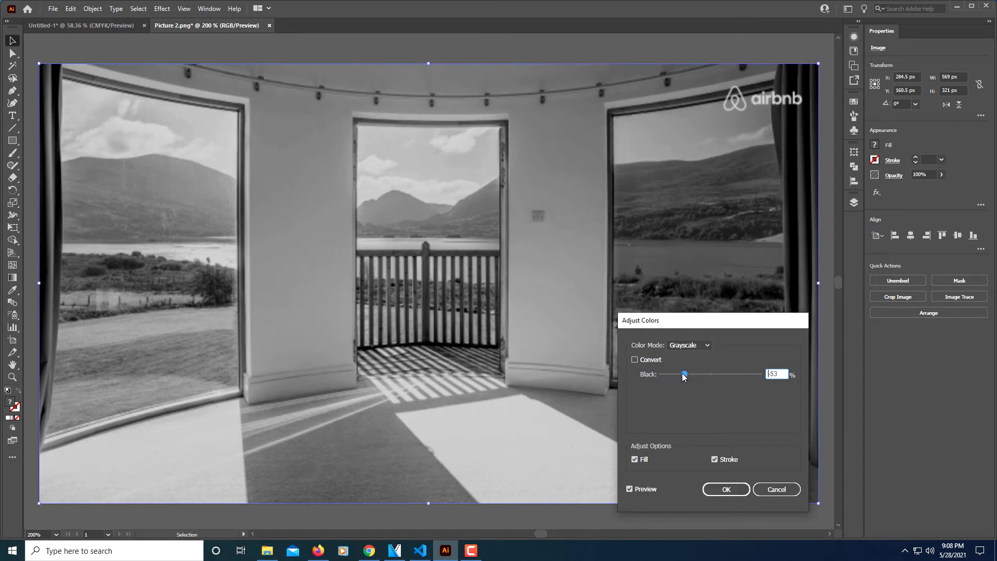
left_click_drag(685, 374, 679, 374)
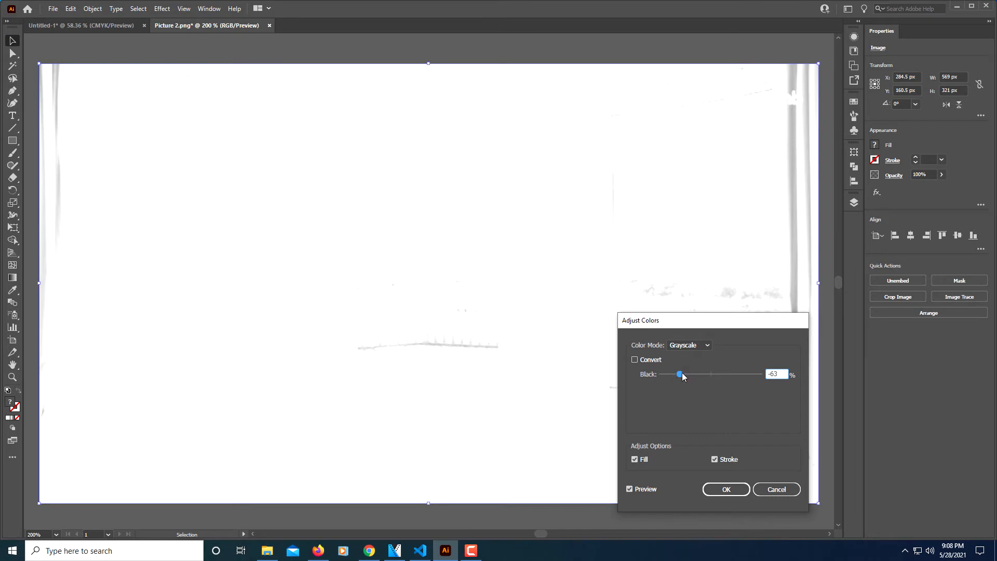
left_click_drag(680, 374, 702, 374)
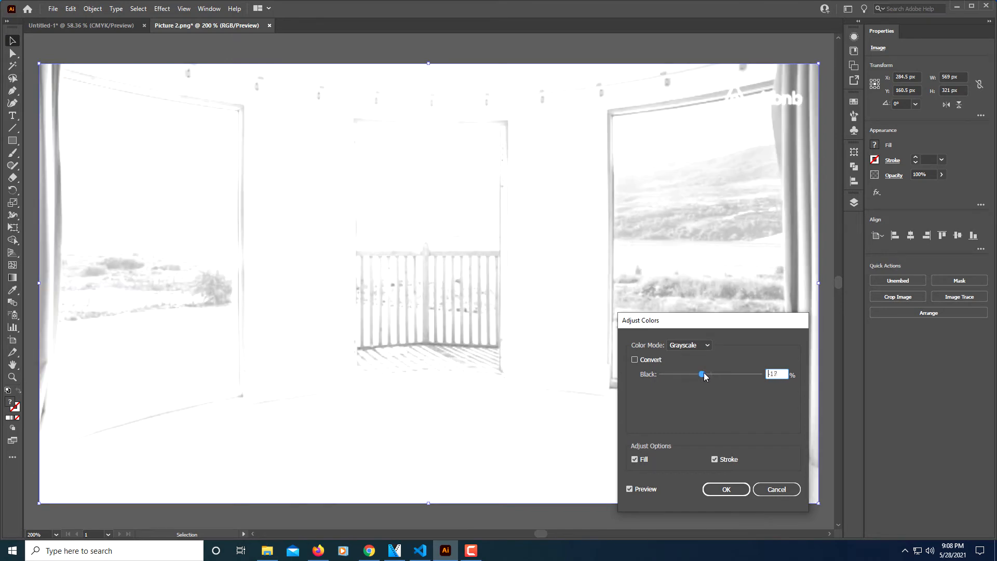
left_click_drag(701, 373, 720, 374)
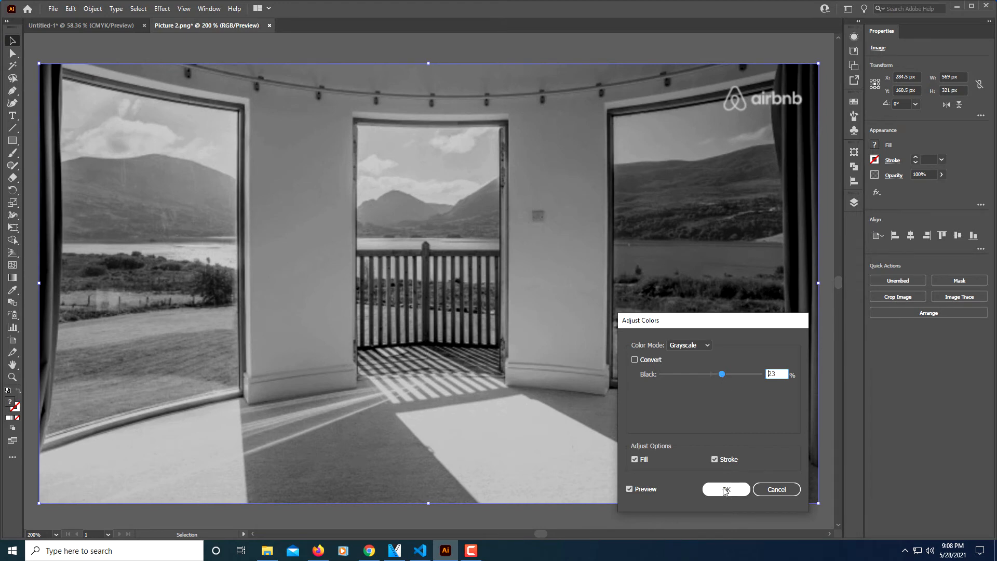
left_click(726, 489)
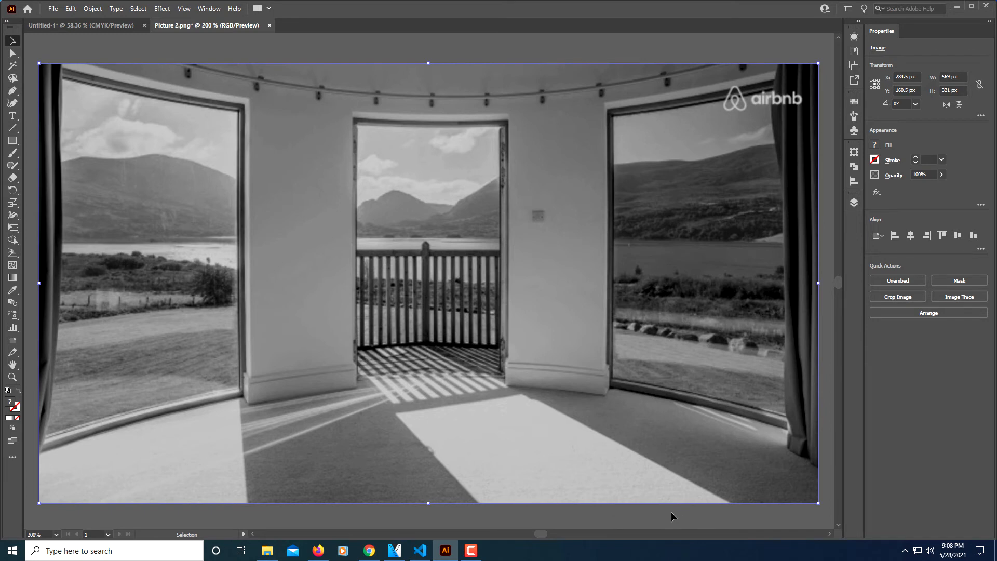
mouse_move(155, 82)
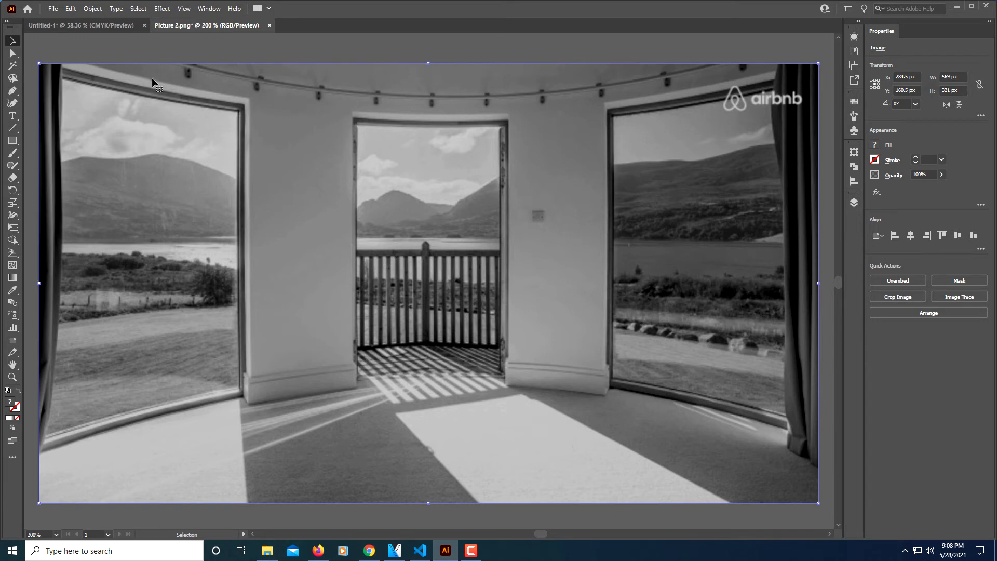
mouse_move(54, 8)
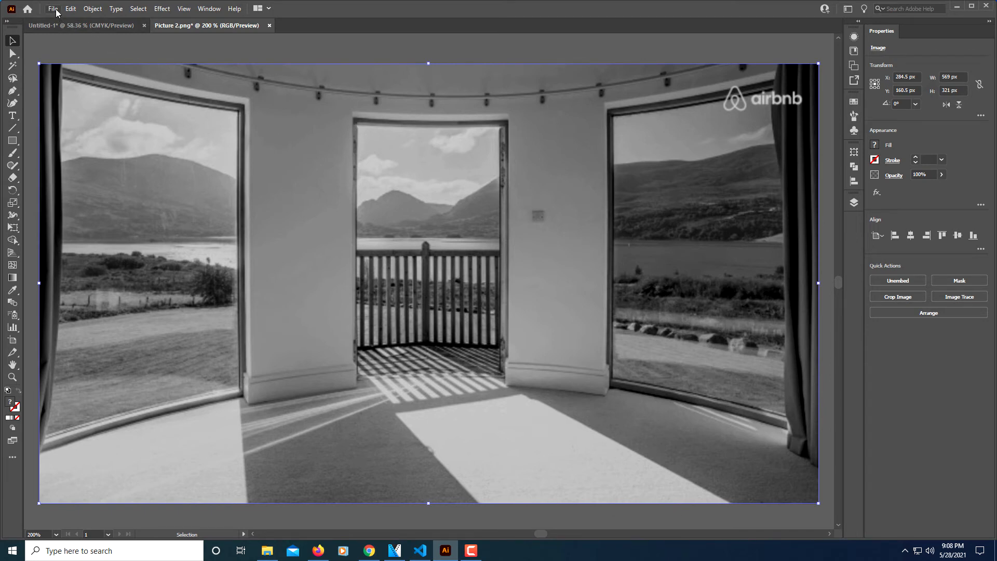
- Open File > Export > Save for Web (Legacy), previewing the photo as PNG-24
left_click(53, 8)
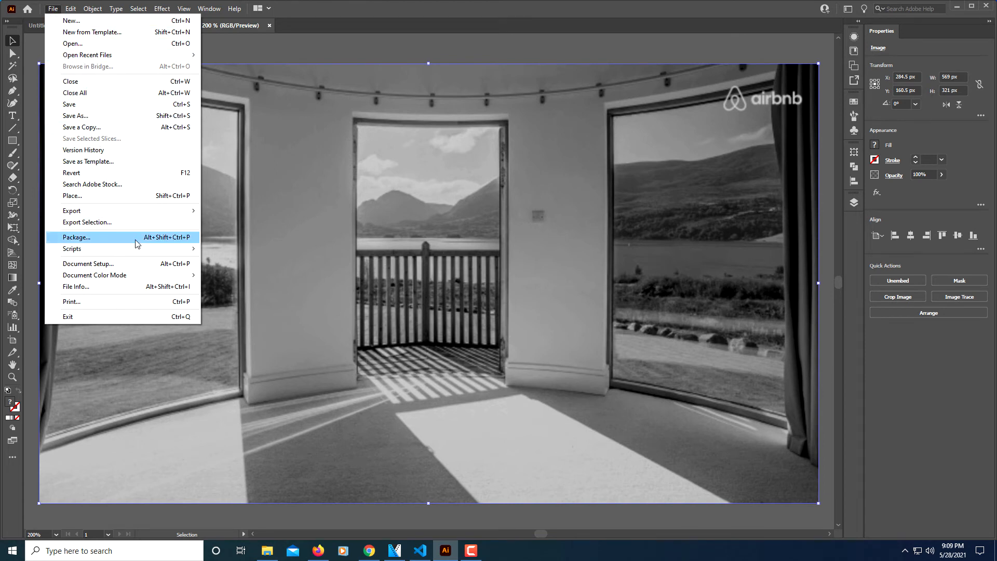
mouse_move(72, 210)
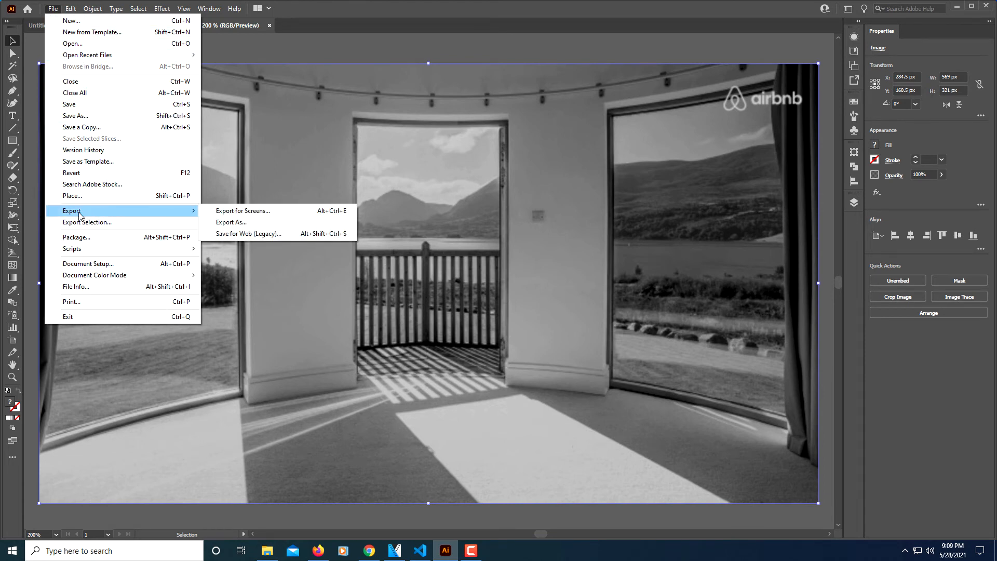
mouse_move(250, 234)
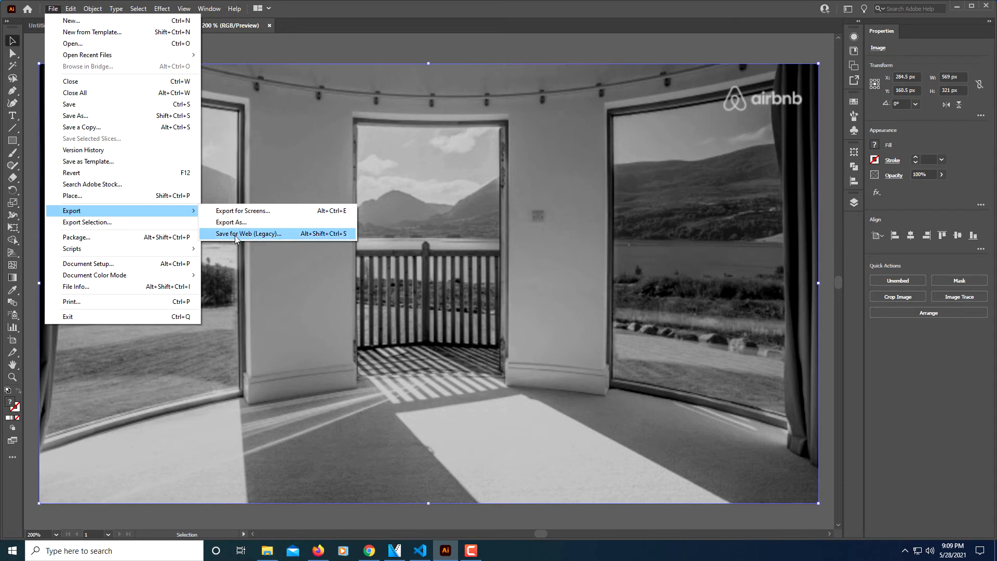
mouse_move(229, 238)
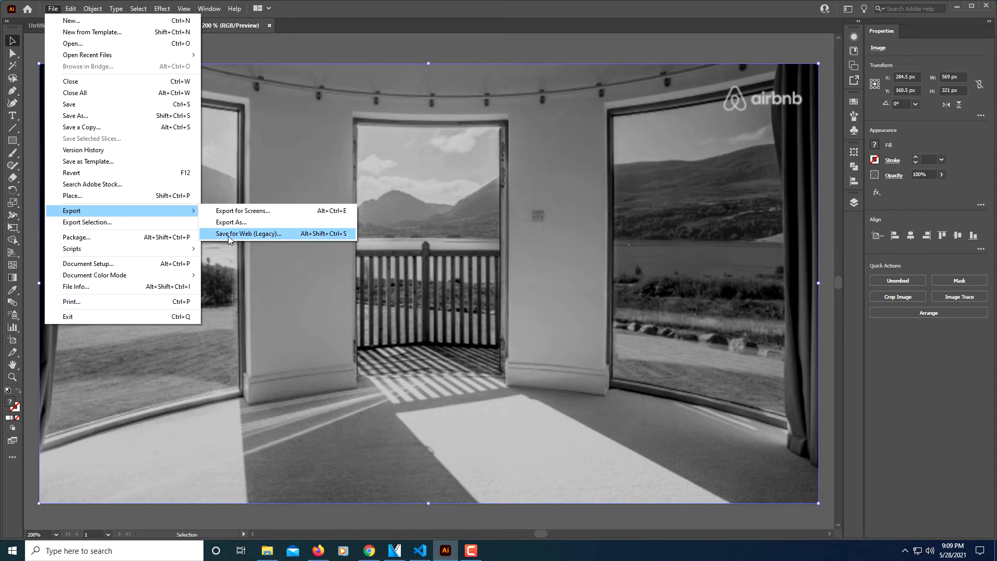
left_click(249, 233)
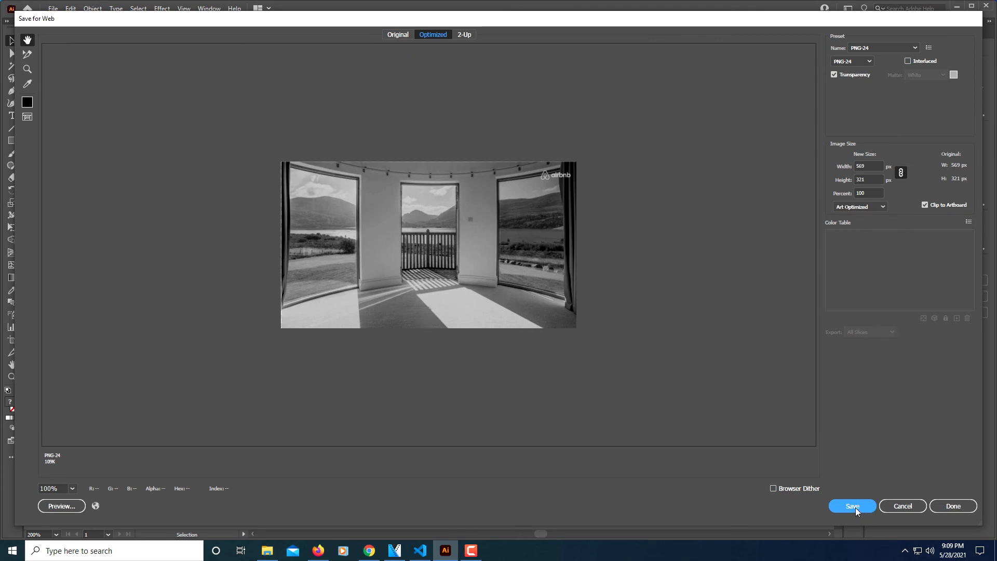
- Save the web export as Picture-2.png on the Desktop
left_click(852, 505)
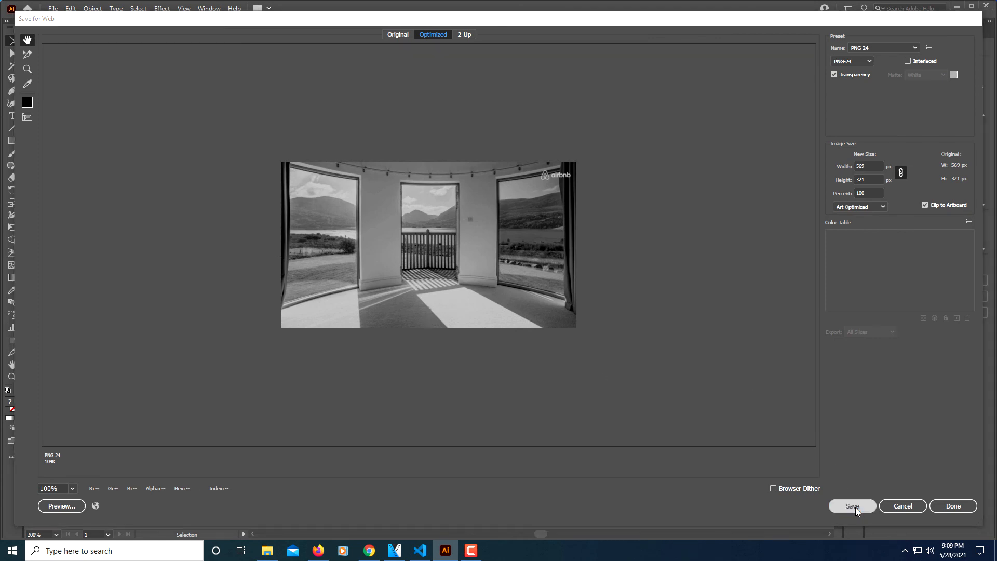
left_click(852, 506)
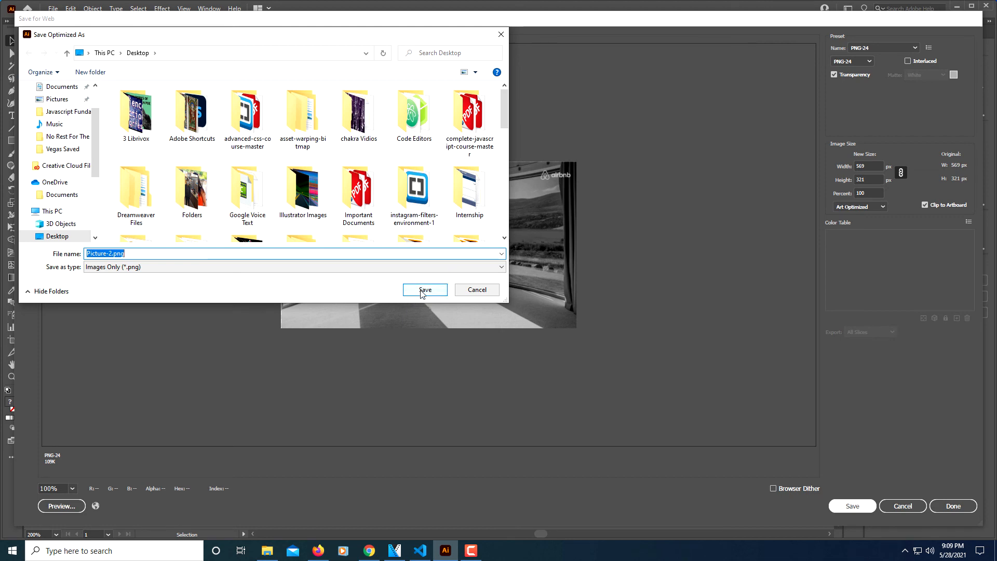
left_click(424, 289)
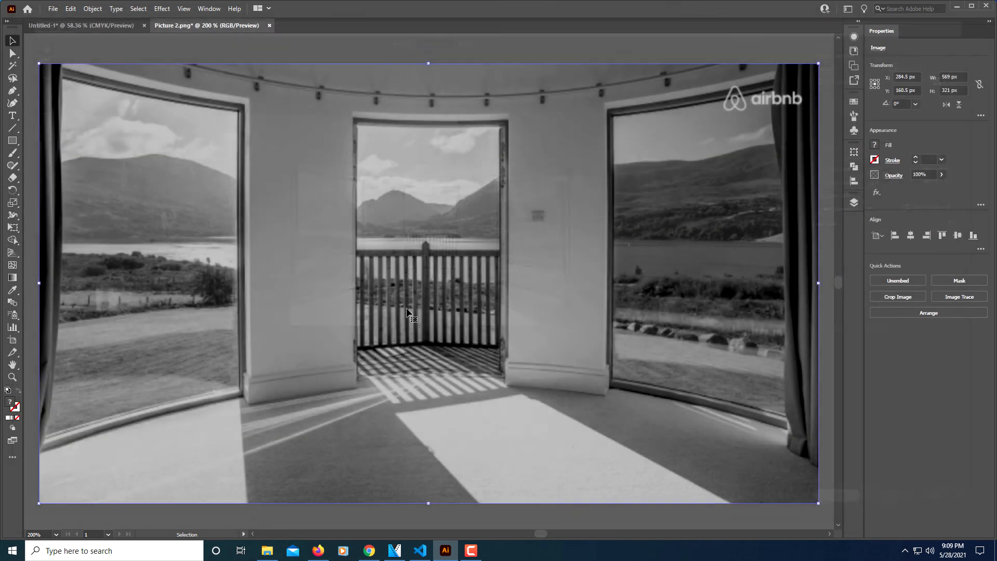
mouse_move(677, 345)
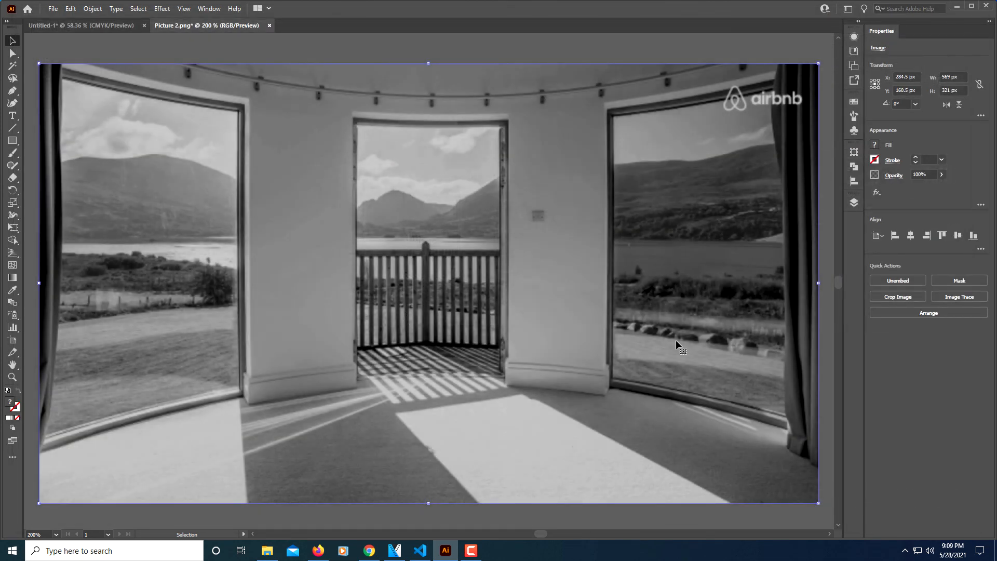